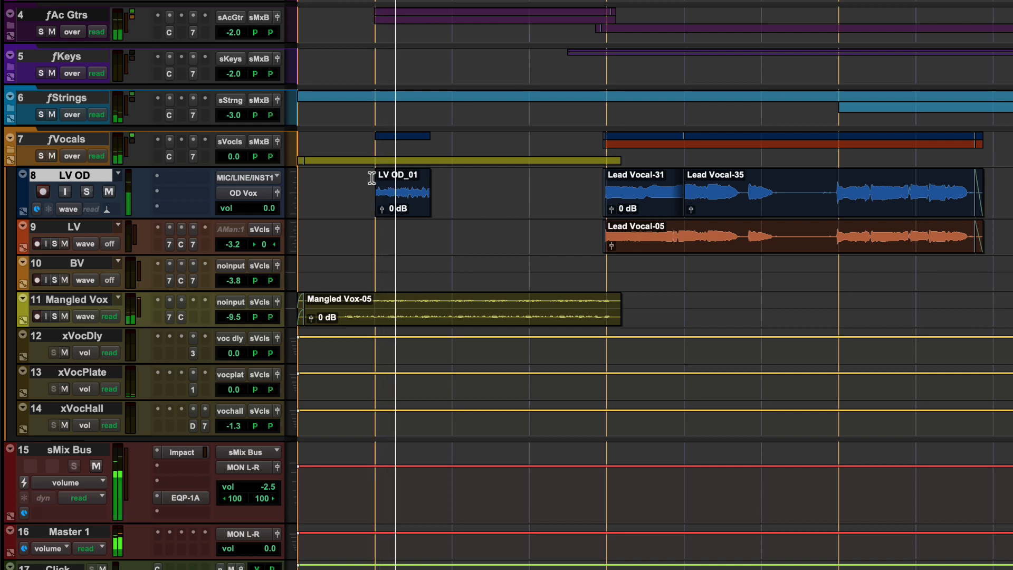
Step: Record overdub takes LV OD_02 through LV OD_05 onto the record-enabled LV OD track
click(42, 191)
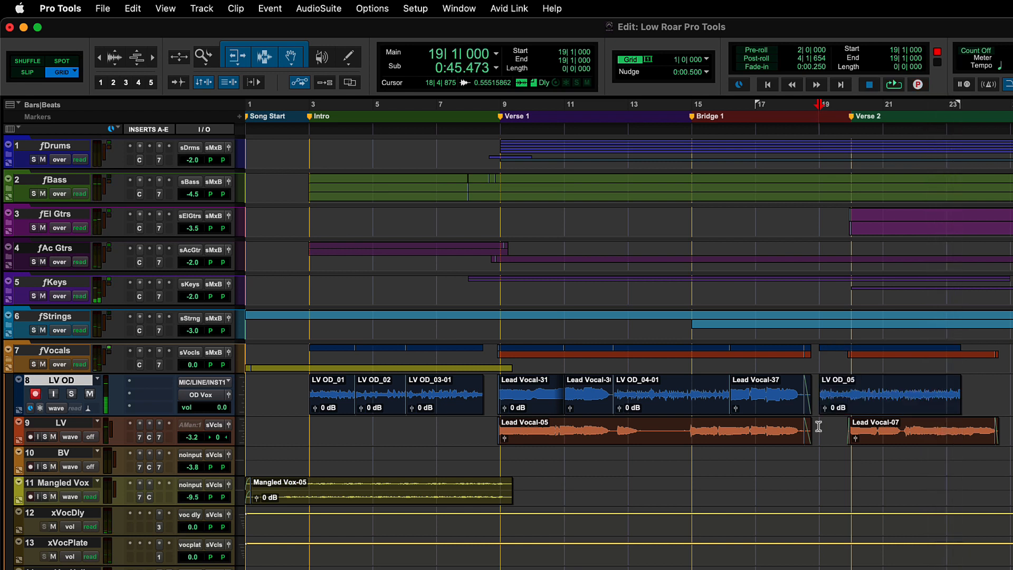
scroll(down, 3)
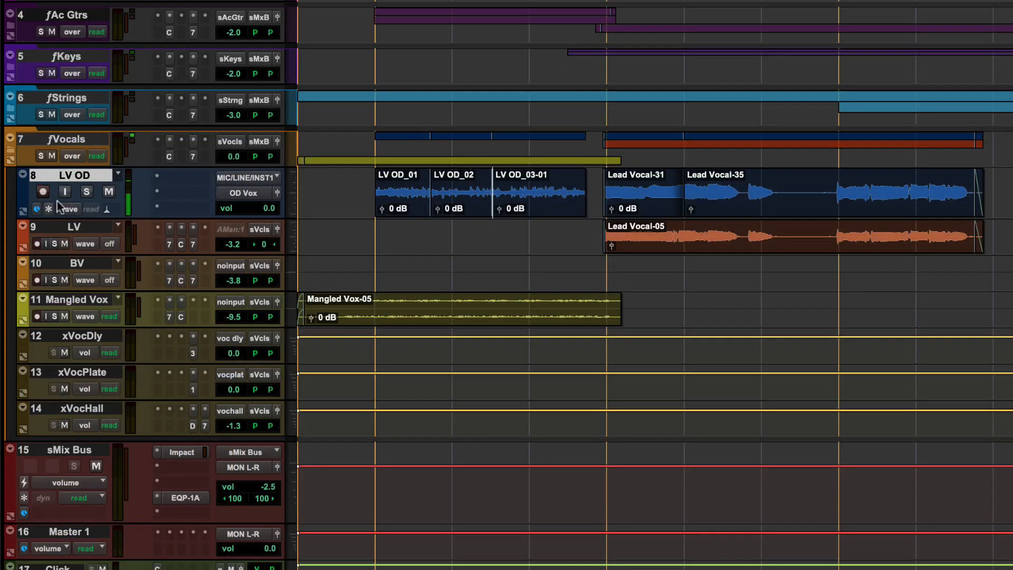